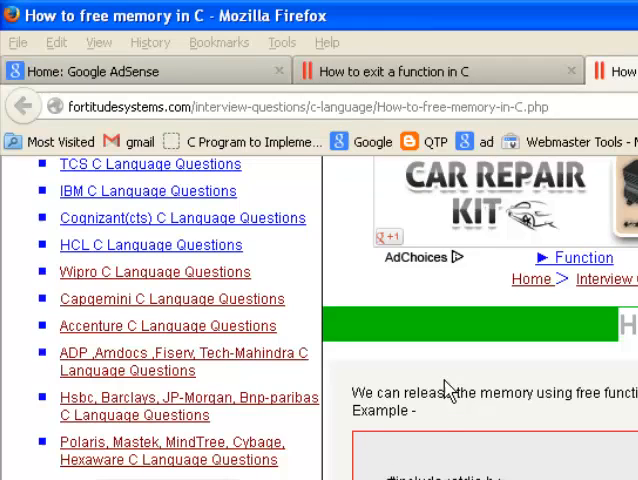
- Scroll the article down until the example C code using malloc is visible
{"action": "scroll", "scroll_direction": "down", "scroll_amount": 3}
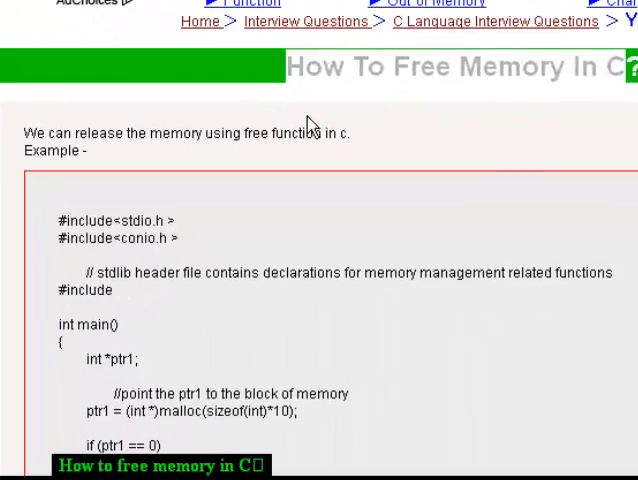
- Highlight the 'if (ptr1 == 0)' null-check block through its closing brace
{"action": "scroll", "scroll_direction": "down", "scroll_amount": 3}
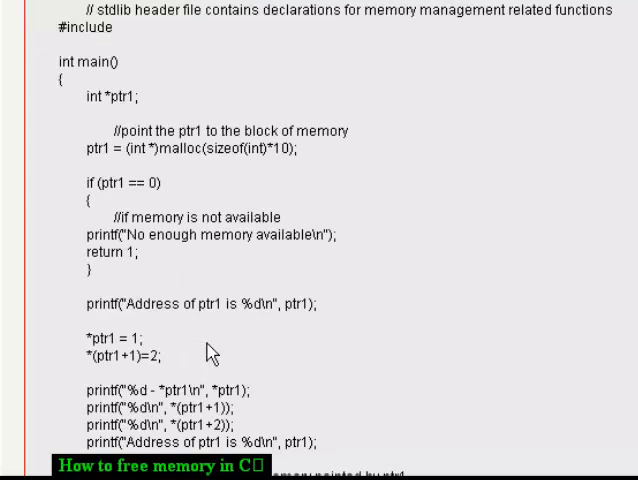
{"action": "mouse_move", "coordinate": [75, 214]}
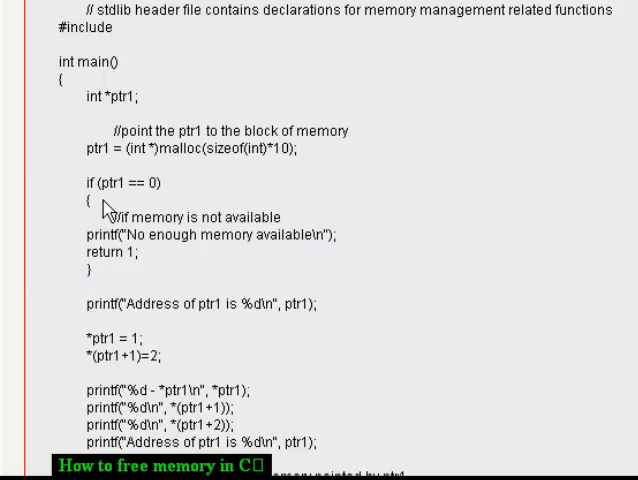
{"action": "left_click_drag", "start_coordinate": [82, 182], "coordinate": [143, 272]}
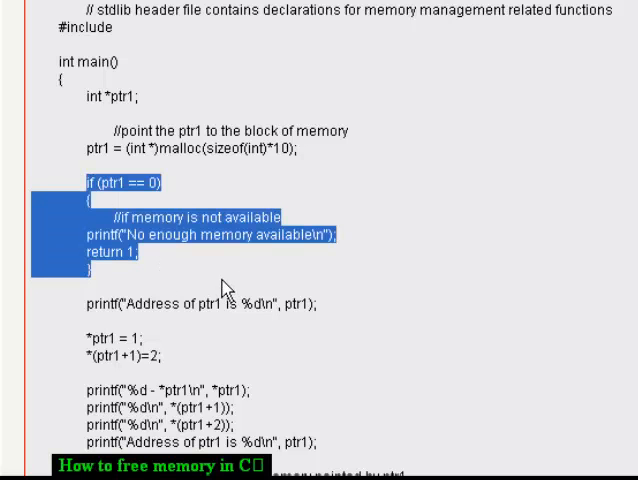